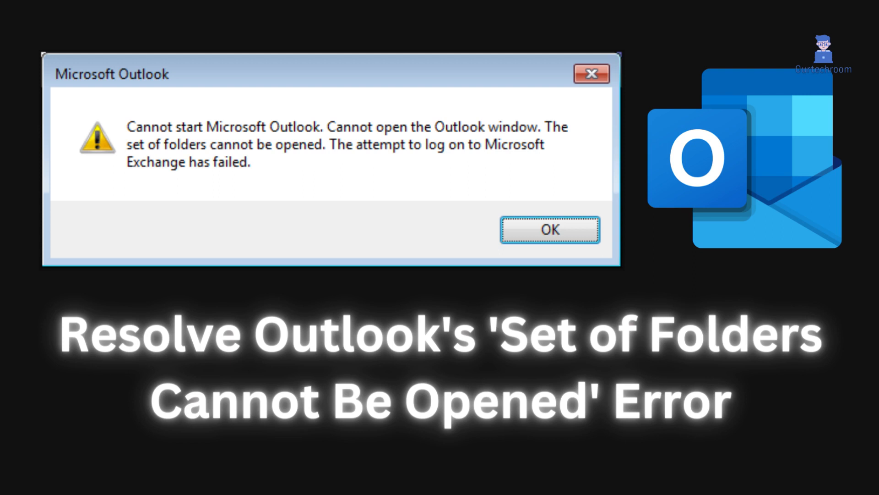
Launch Registry Editor by searching 'regedit' from the taskbar search box.
{"action": "left_click", "coordinate": [549, 230]}
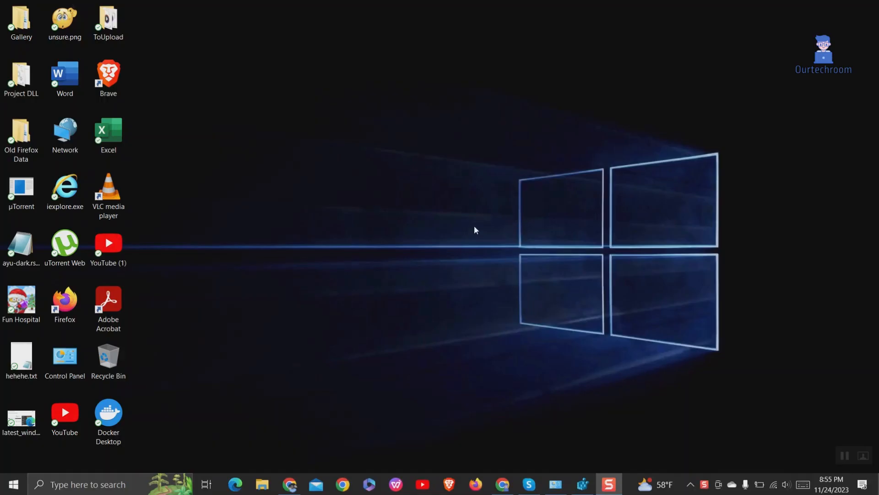
{"action": "left_click", "coordinate": [87, 483]}
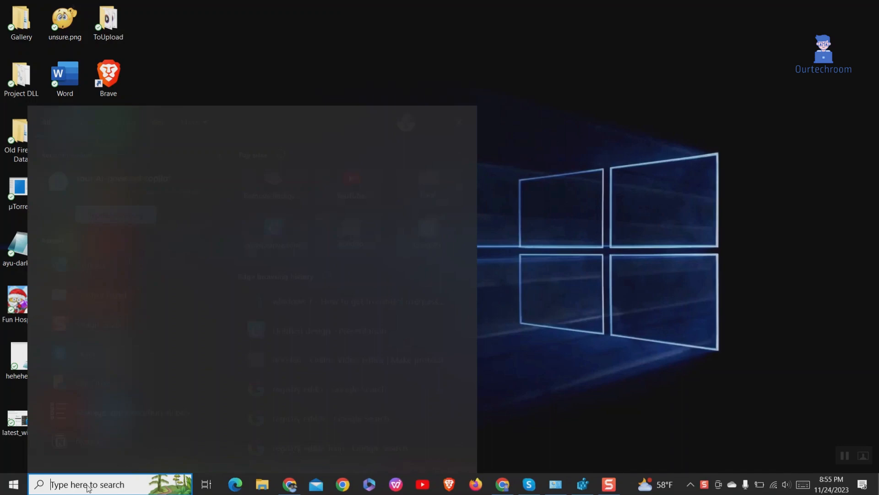
{"action": "type", "text": "regedit"}
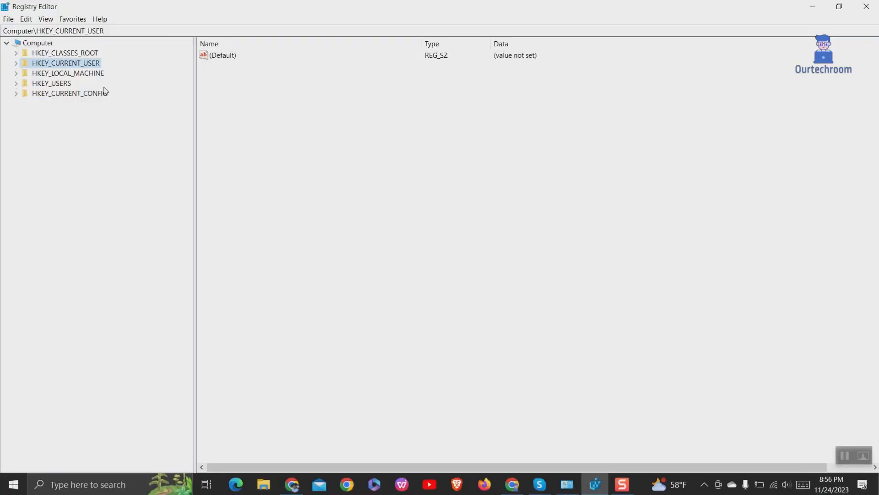
Navigate to HKEY_CURRENT_USER\Software\Microsoft\Office\16.0\Outlook\Profiles and expand the Outlook profile key.
{"action": "left_click", "coordinate": [16, 63]}
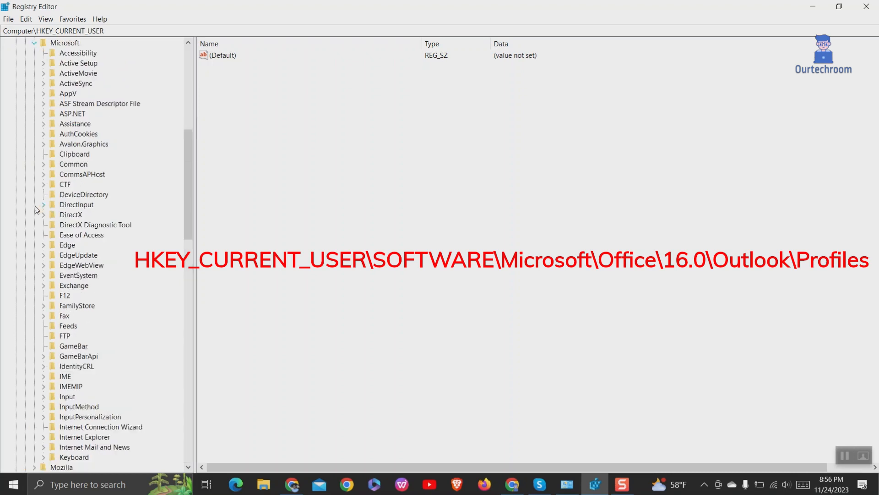
{"action": "scroll", "scroll_direction": "down", "scroll_amount": 3}
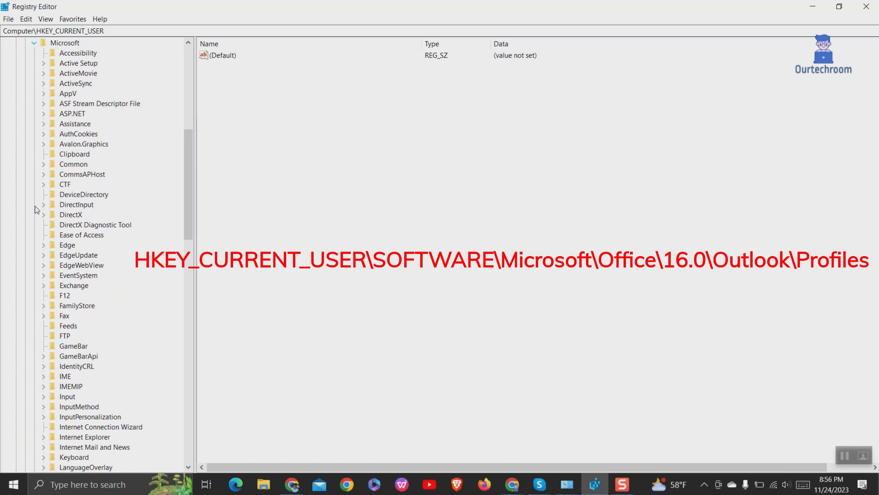
{"action": "scroll", "scroll_direction": "down", "scroll_amount": 3}
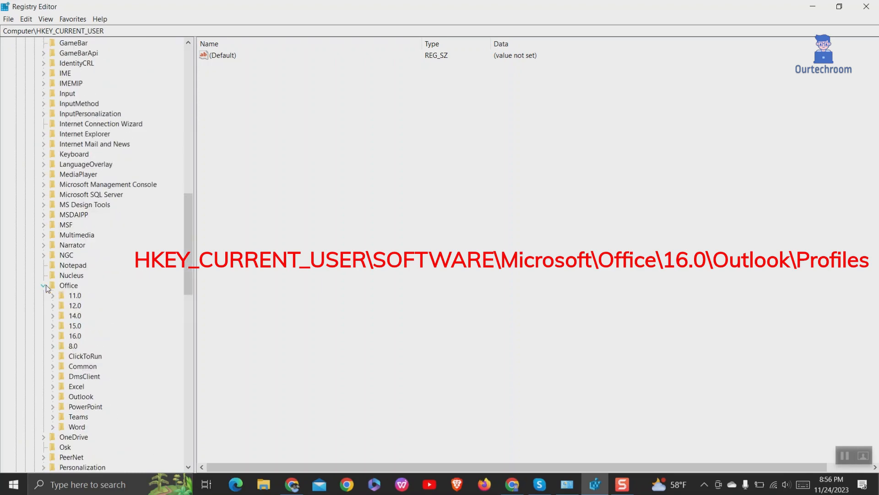
{"action": "left_click", "coordinate": [68, 285]}
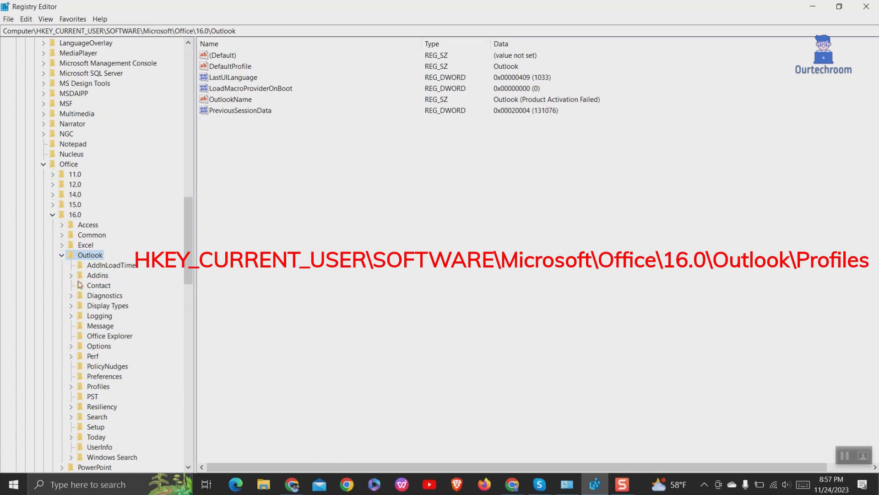
{"action": "scroll", "scroll_direction": "down", "scroll_amount": 3}
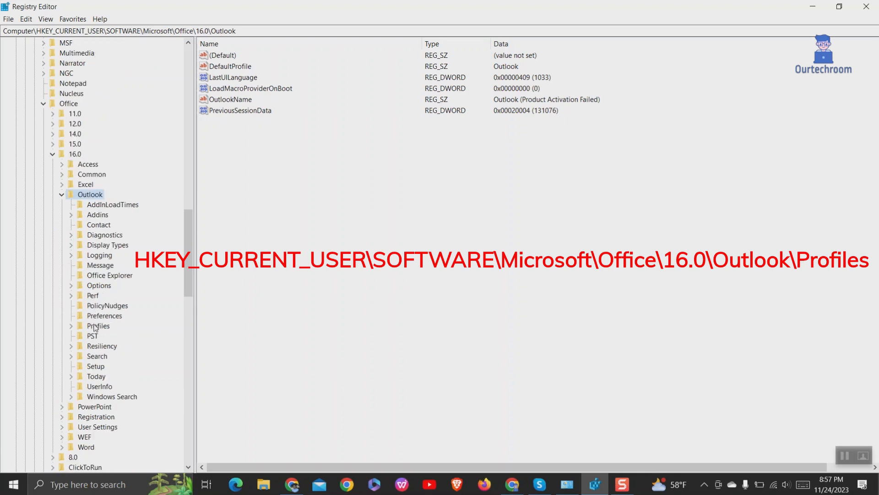
{"action": "left_click", "coordinate": [98, 326]}
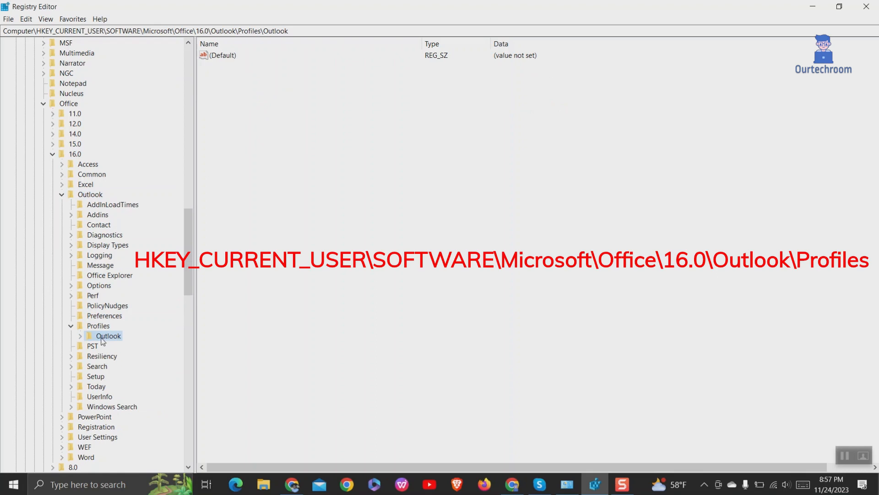
{"action": "mouse_move", "coordinate": [81, 340]}
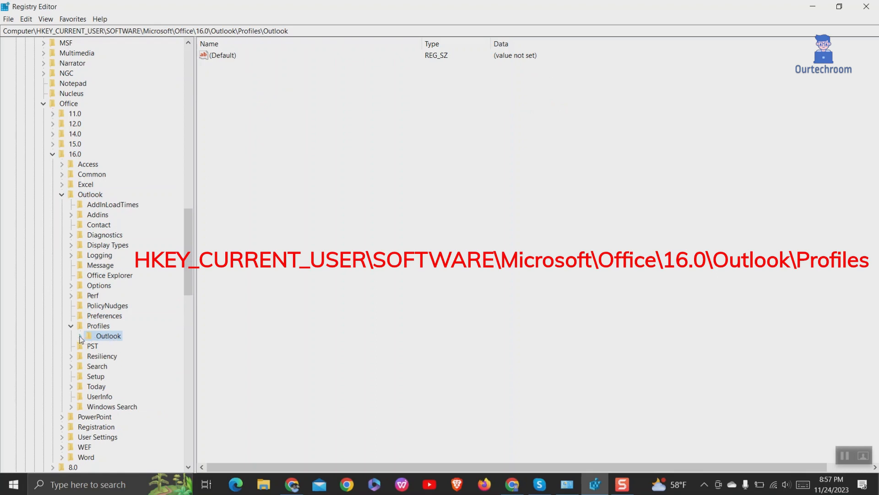
{"action": "left_click", "coordinate": [81, 335]}
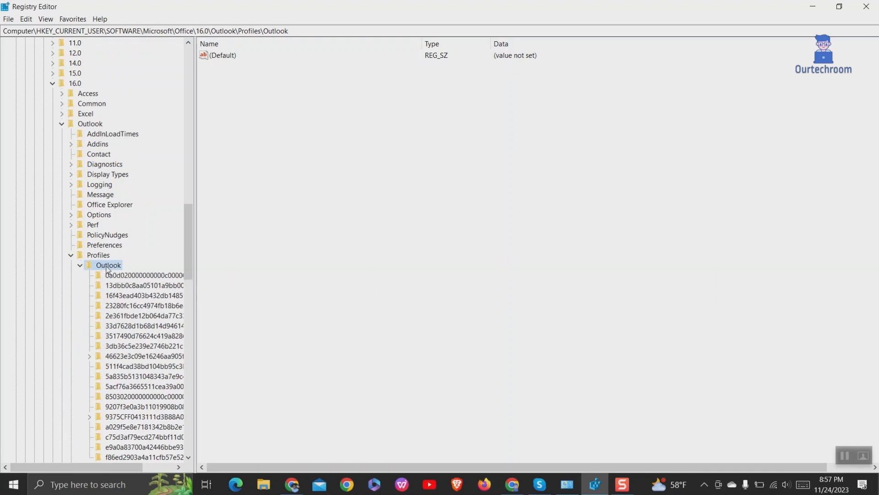
Delete the Outlook profile key with all its subkeys and confirm the permanent deletion.
{"action": "right_click", "coordinate": [108, 264]}
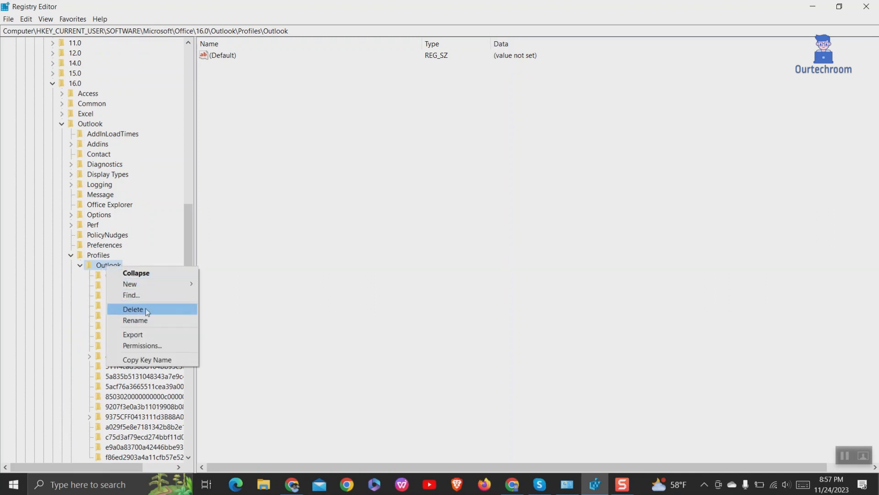
{"action": "left_click", "coordinate": [133, 309]}
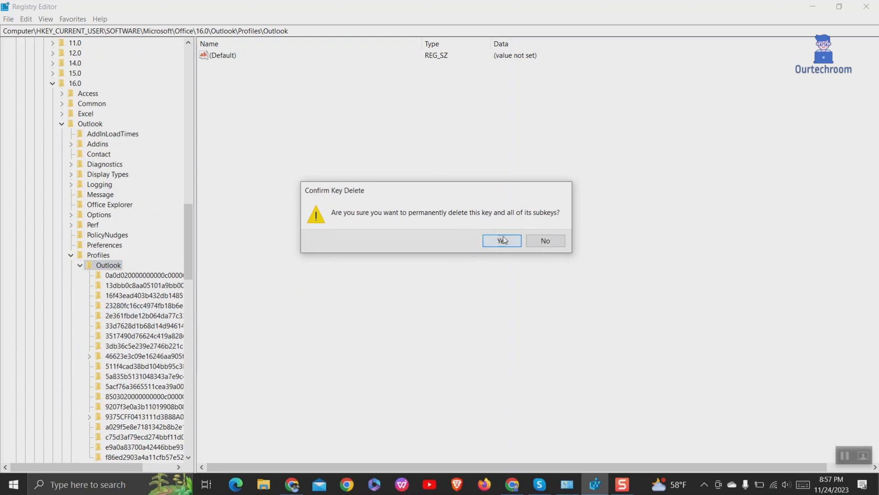
{"action": "left_click", "coordinate": [501, 240]}
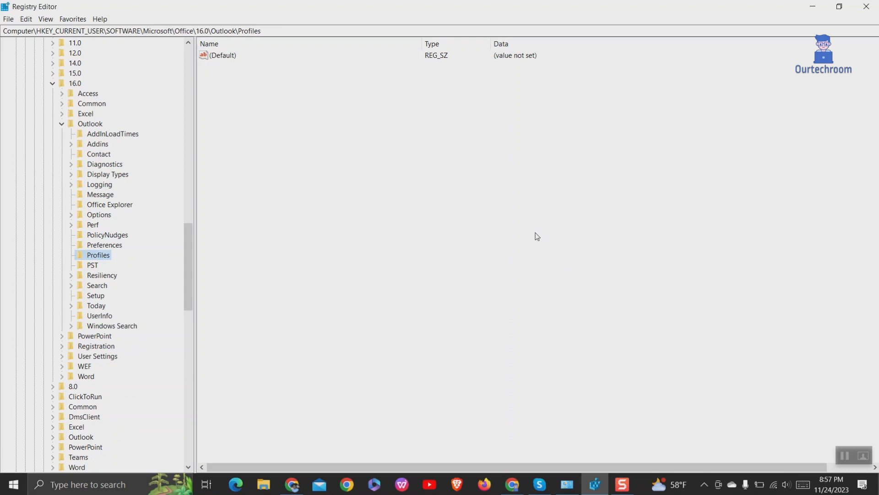
{"action": "mouse_move", "coordinate": [605, 224]}
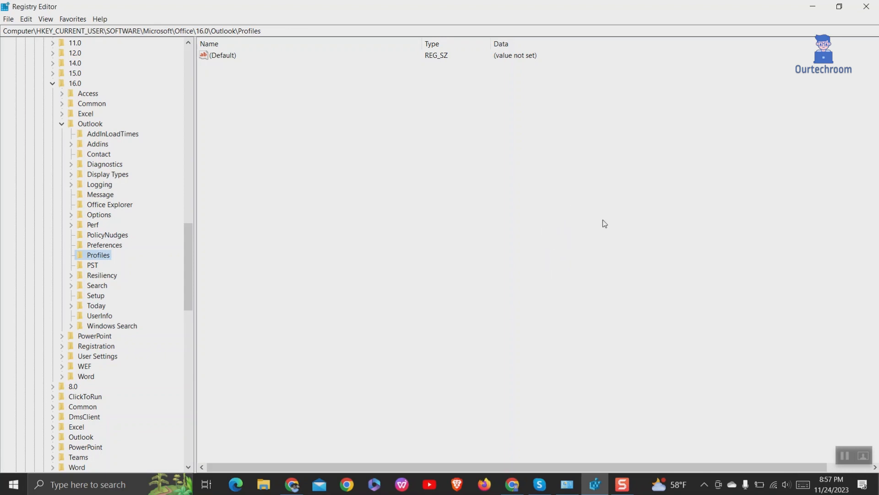
{"action": "mouse_move", "coordinate": [799, 390]}
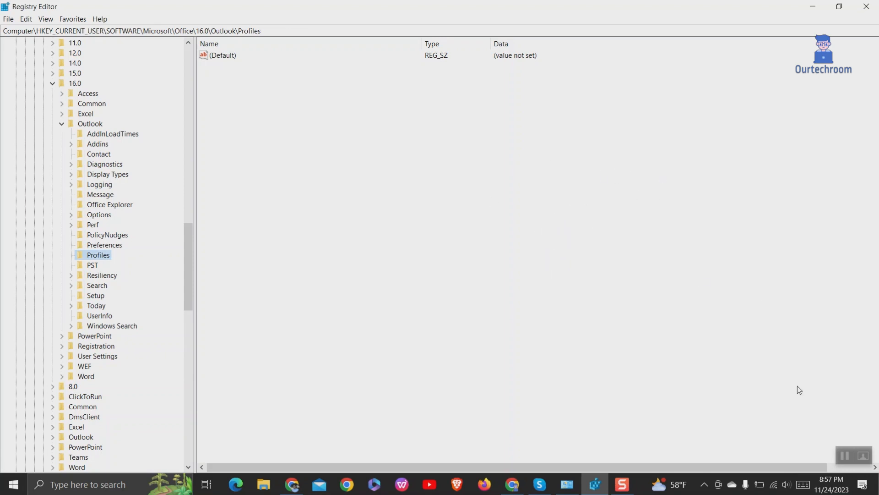